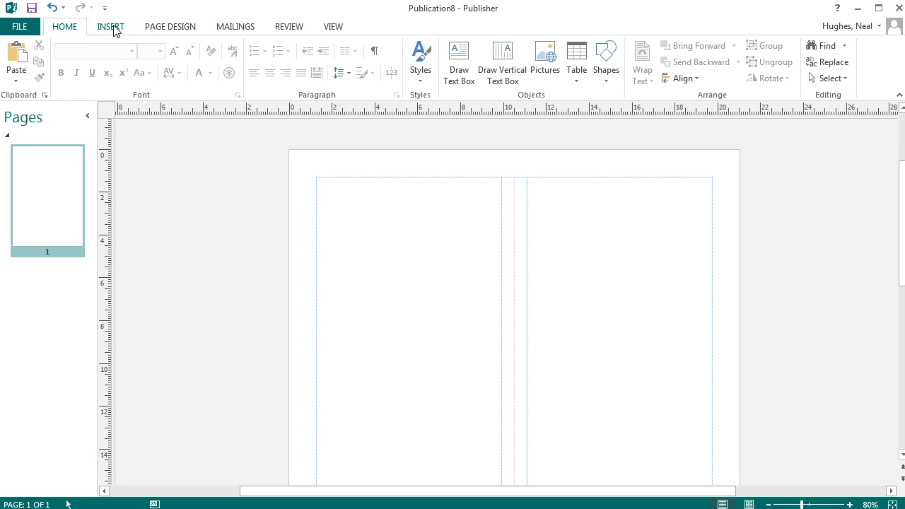
Step: Draw a new text box near the top of the page using Draw Text Box
left_click(110, 25)
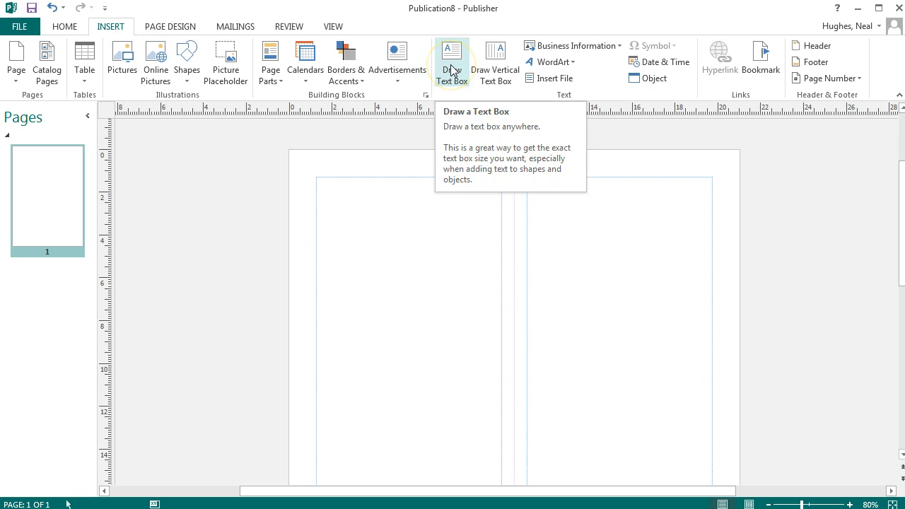
left_click(452, 60)
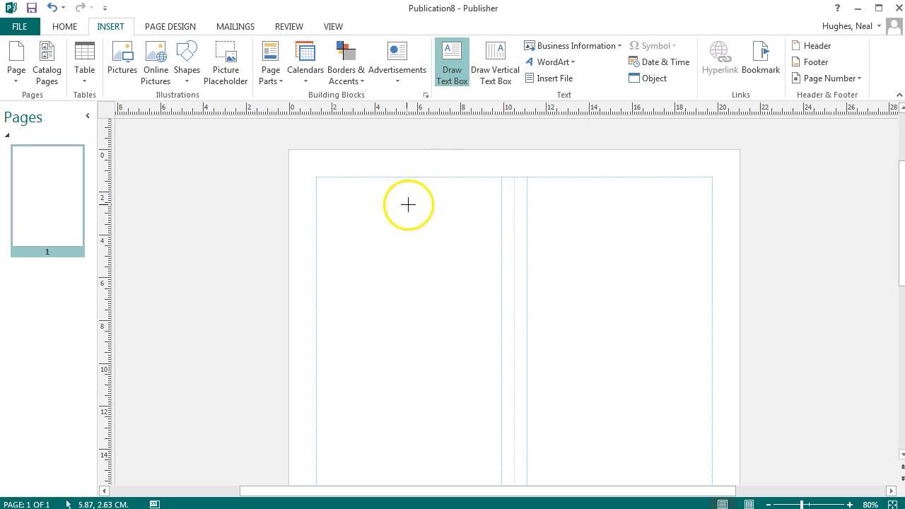
left_click_drag(408, 205, 631, 351)
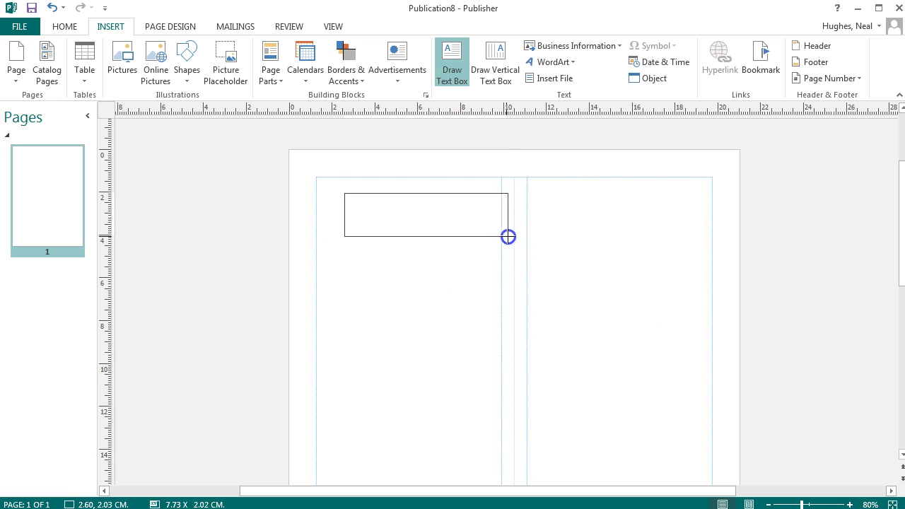
Step: Adjust the box's height and stretch it across both columns
left_click_drag(509, 237, 502, 291)
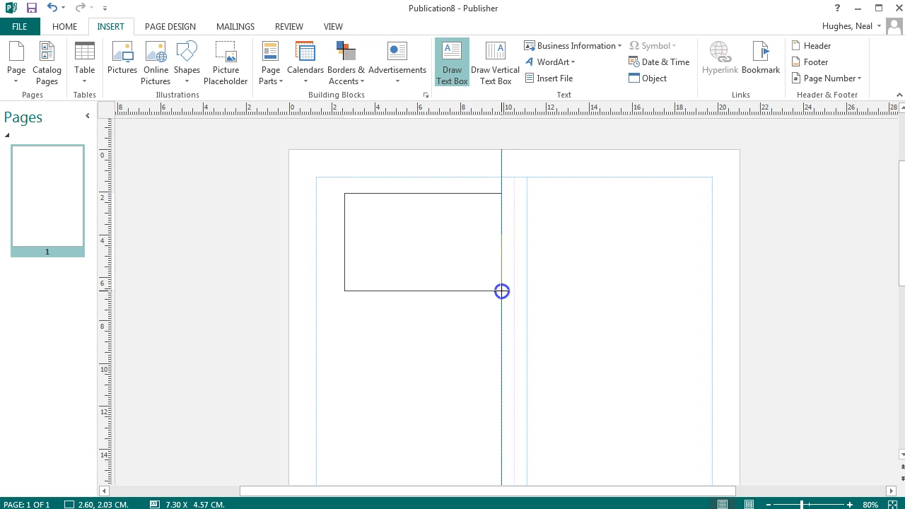
left_click_drag(501, 292, 500, 286)
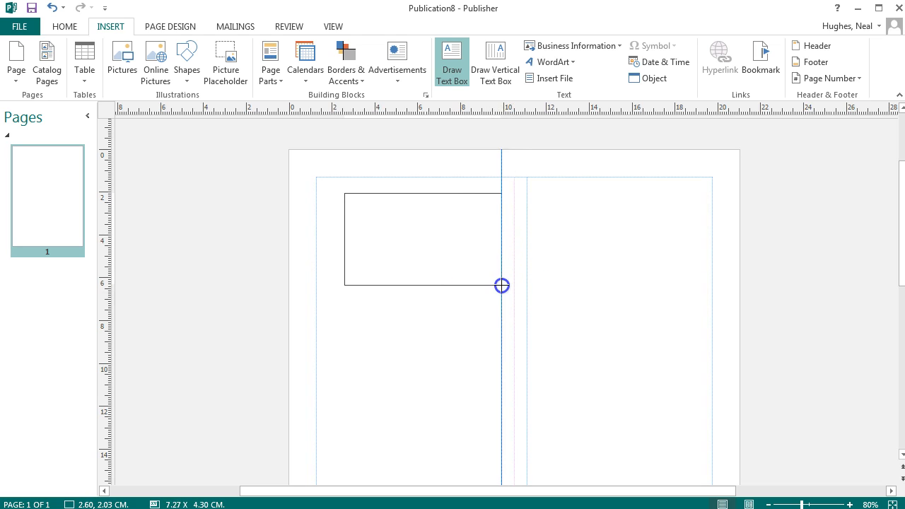
left_click_drag(502, 286, 502, 334)
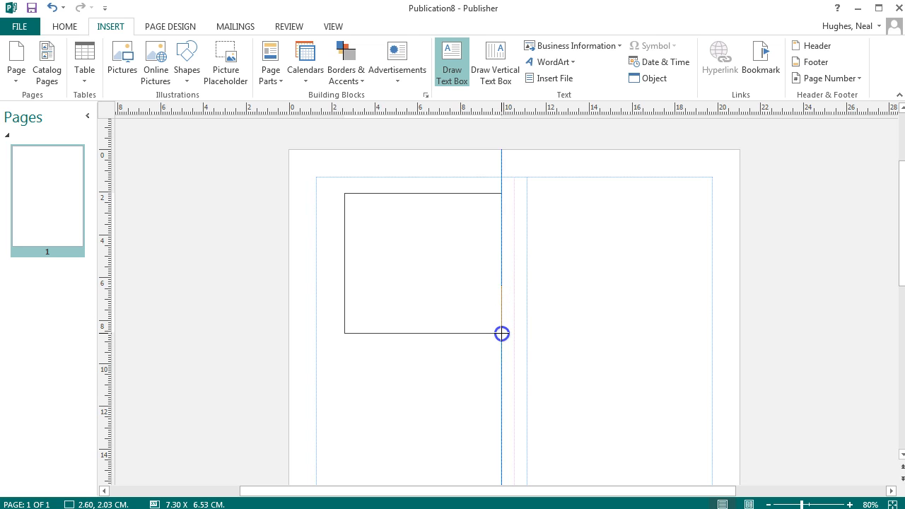
left_click_drag(502, 334, 515, 303)
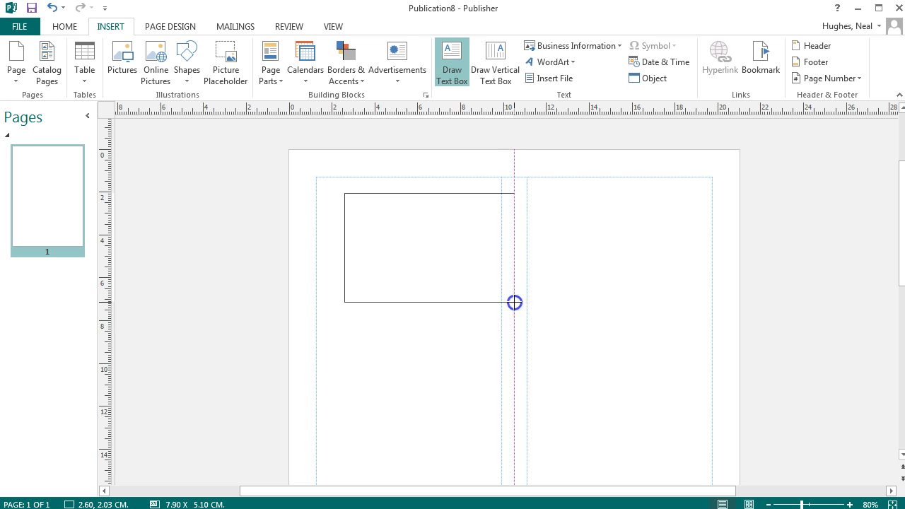
left_click_drag(515, 302, 710, 294)
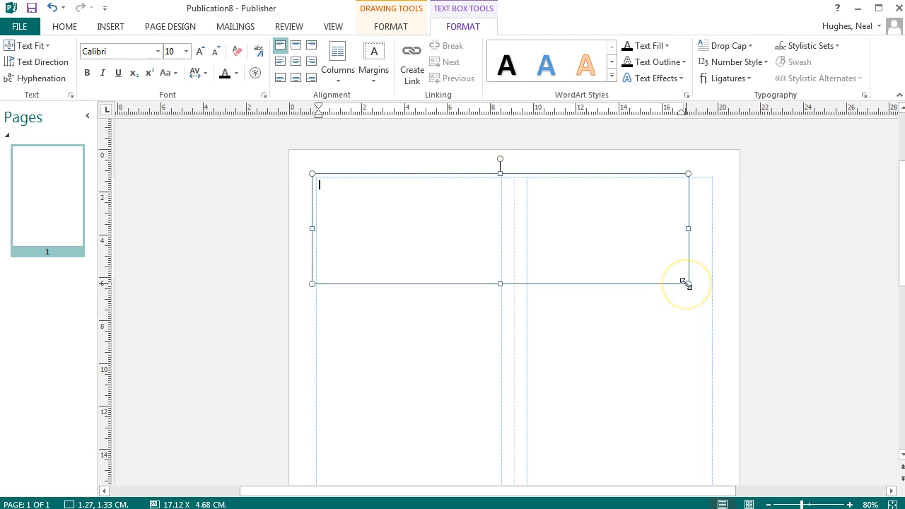
Step: Widen the top text box to the right margin, then remove it so the page is blank
left_click_drag(687, 283, 704, 310)
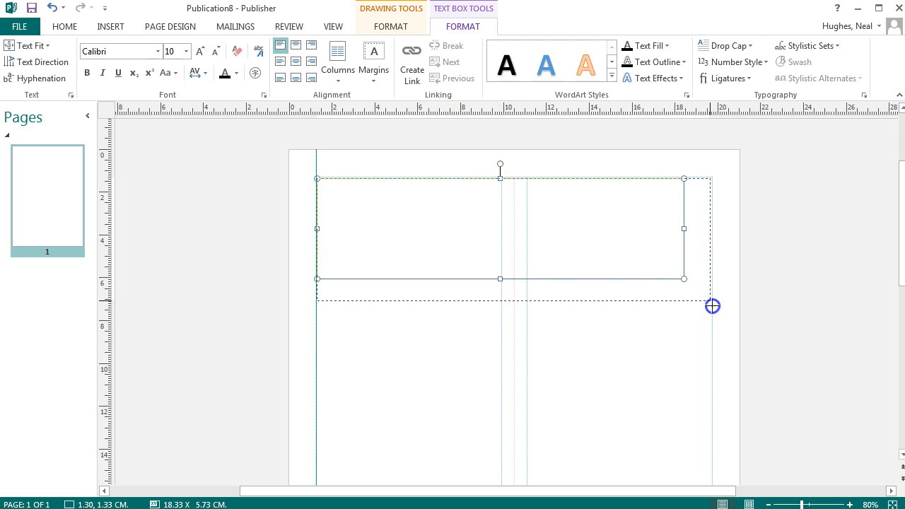
left_click_drag(712, 305, 714, 298)
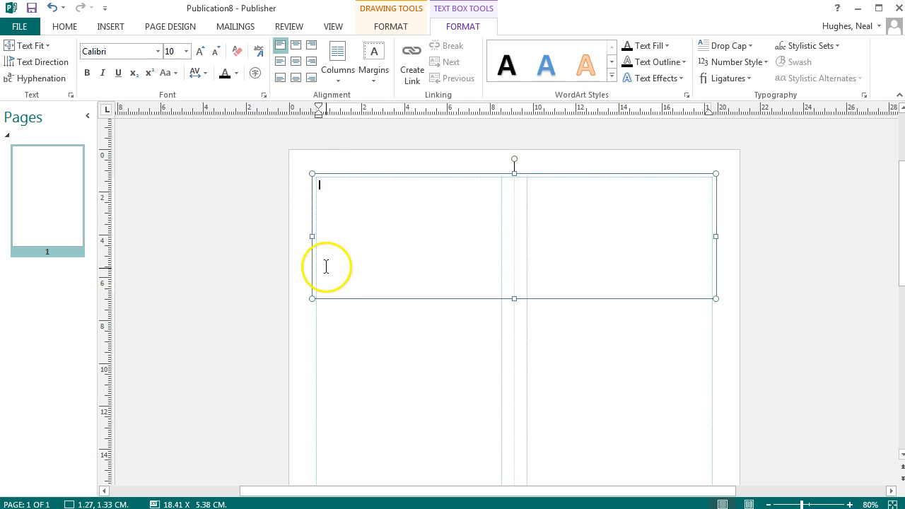
mouse_move(653, 296)
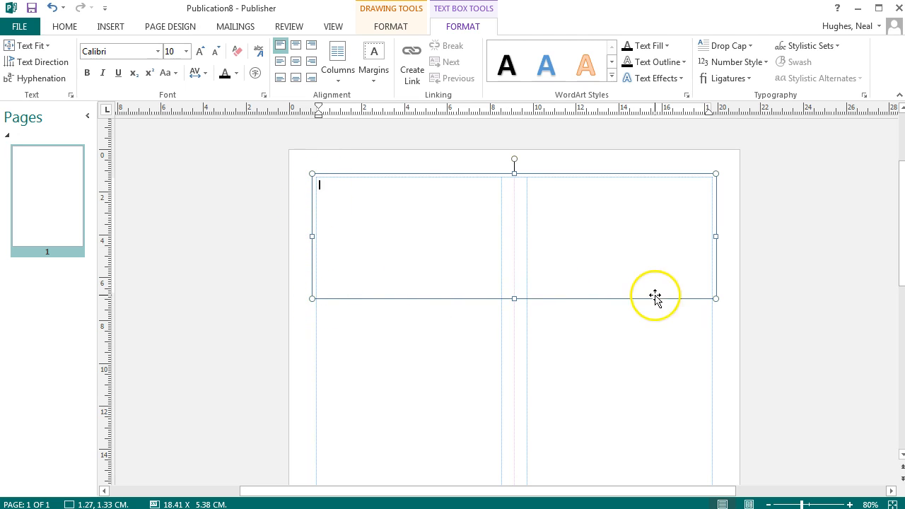
mouse_move(342, 191)
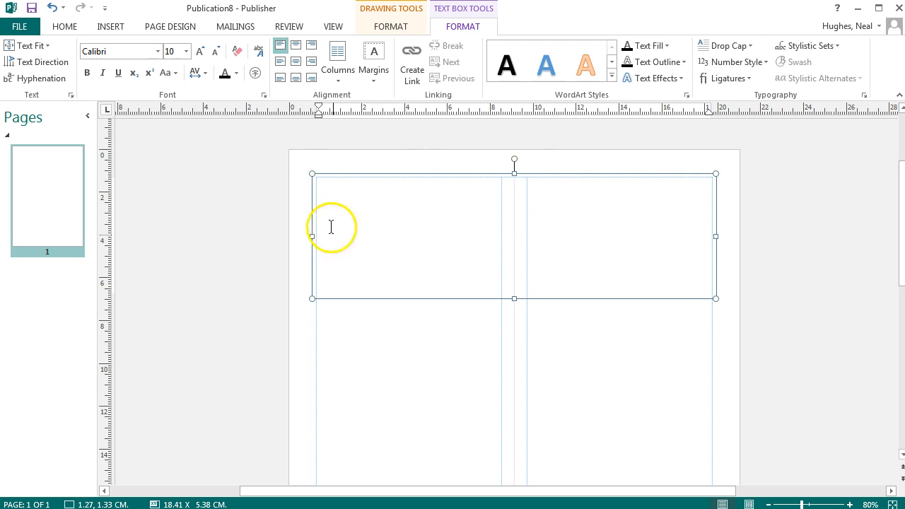
mouse_move(320, 184)
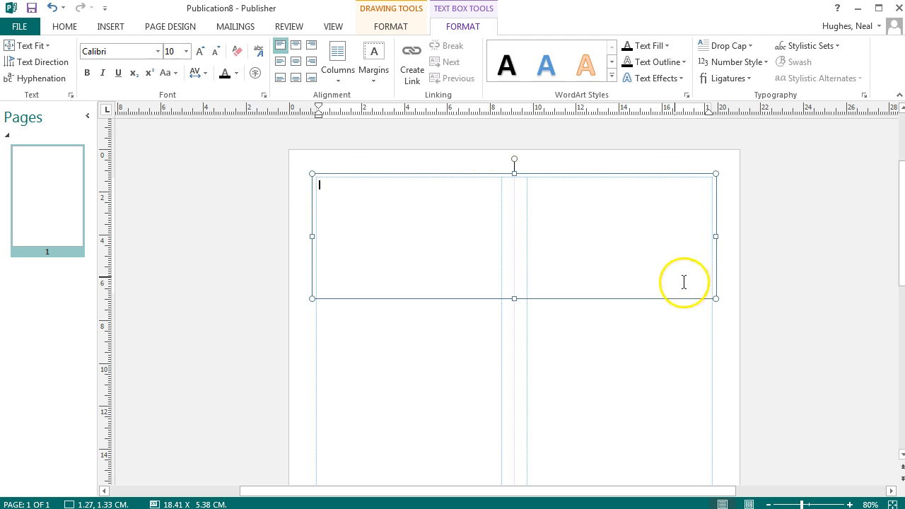
mouse_move(509, 297)
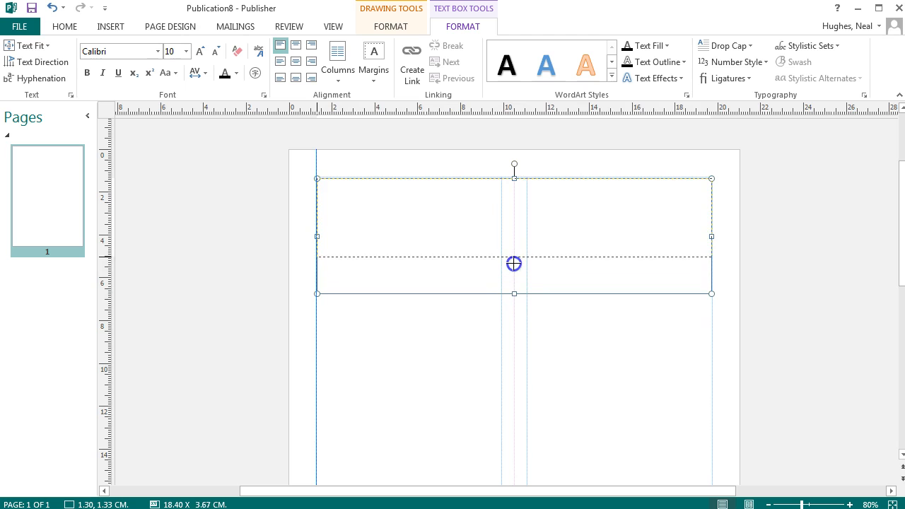
left_click(261, 293)
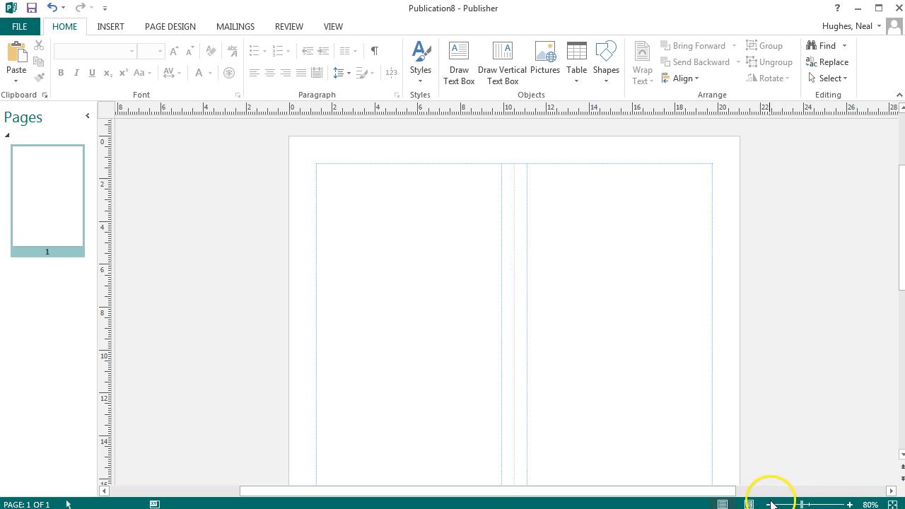
Step: Zoom out and draw a tall text box filling the left column
left_click(770, 503)
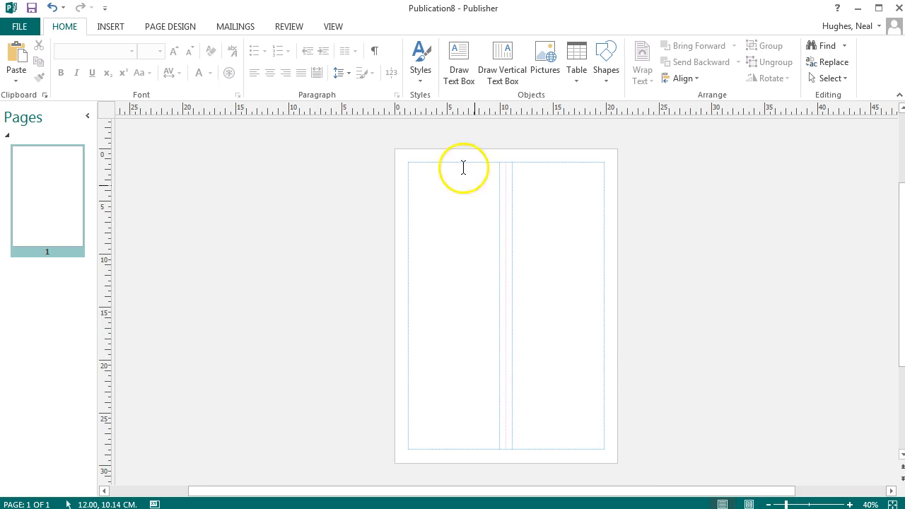
left_click(458, 62)
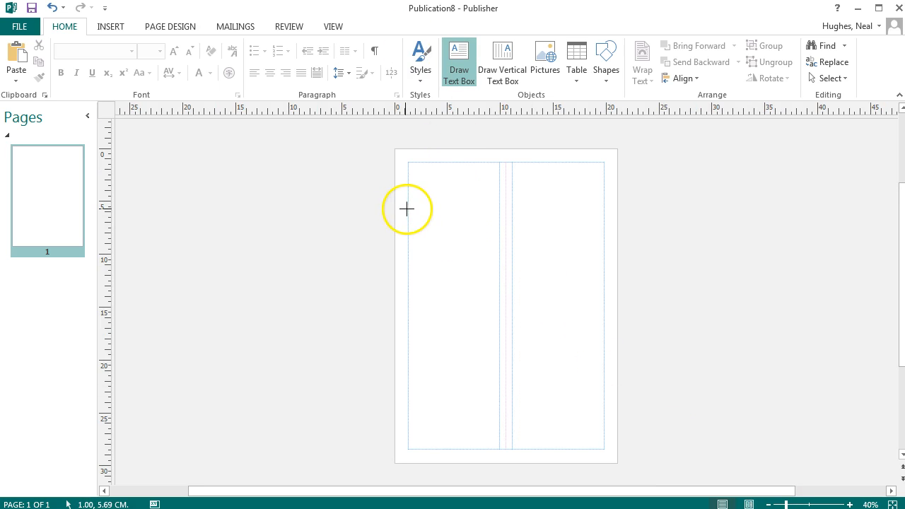
mouse_move(407, 207)
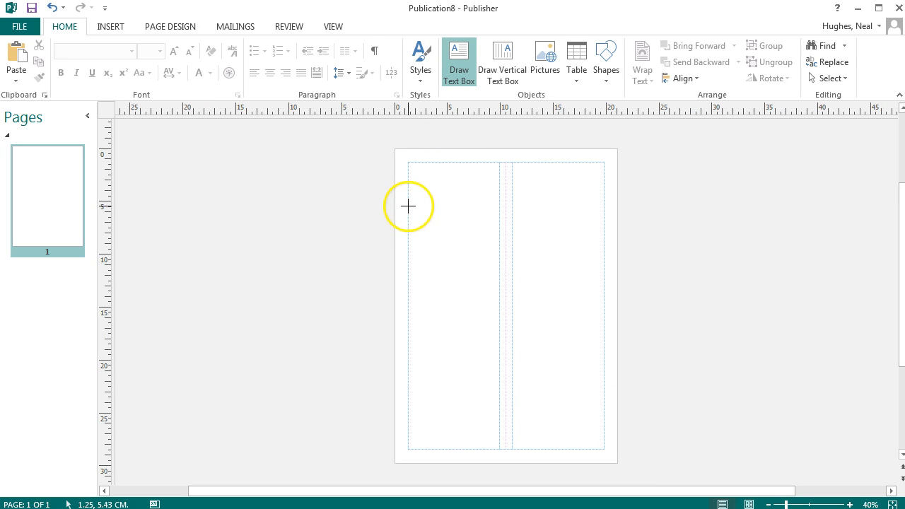
left_click_drag(408, 207, 501, 304)
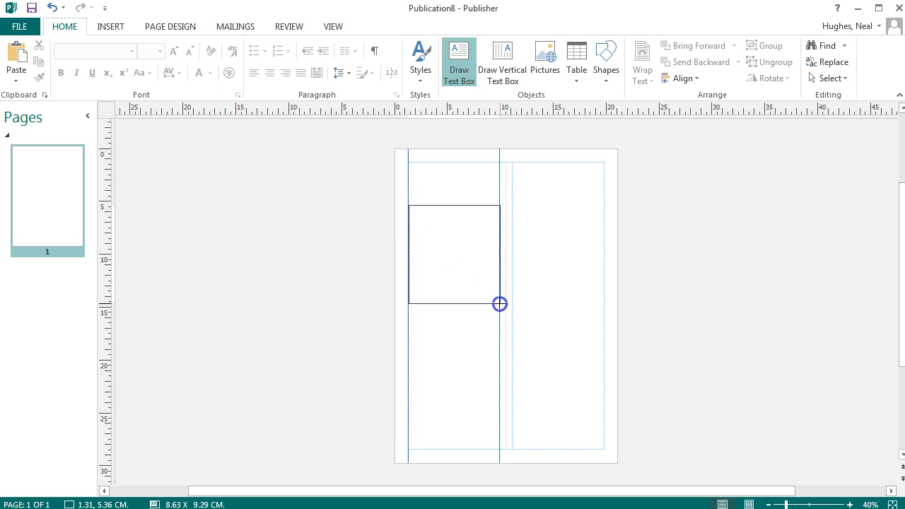
left_click_drag(501, 305, 501, 450)
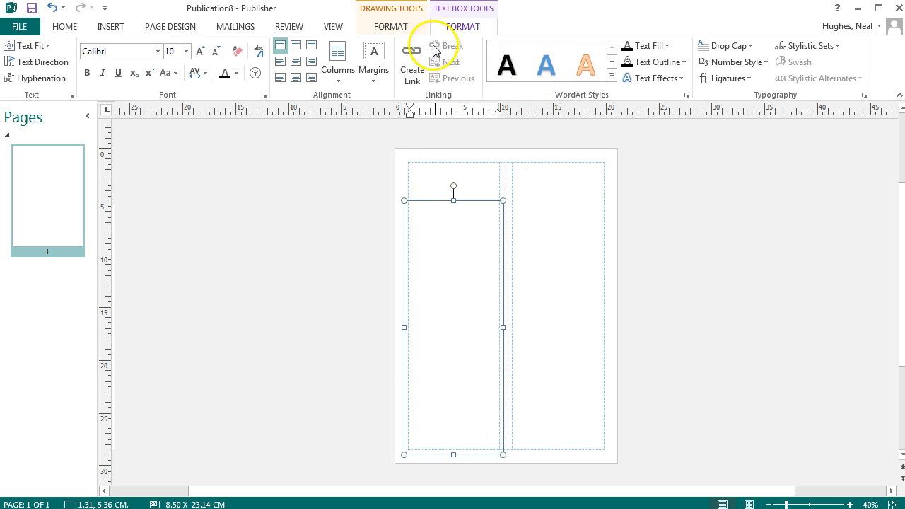
Step: Draw a second tall text box filling the right column beside it
left_click(110, 26)
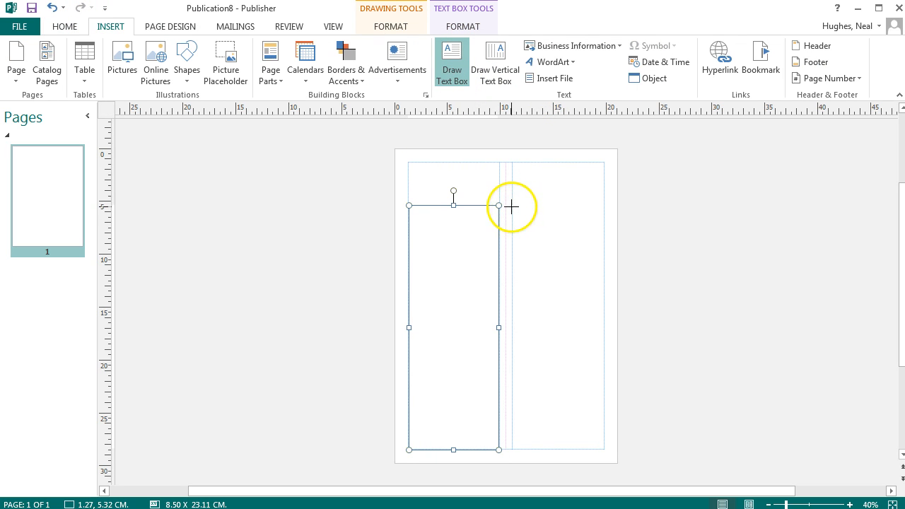
left_click_drag(512, 207, 605, 449)
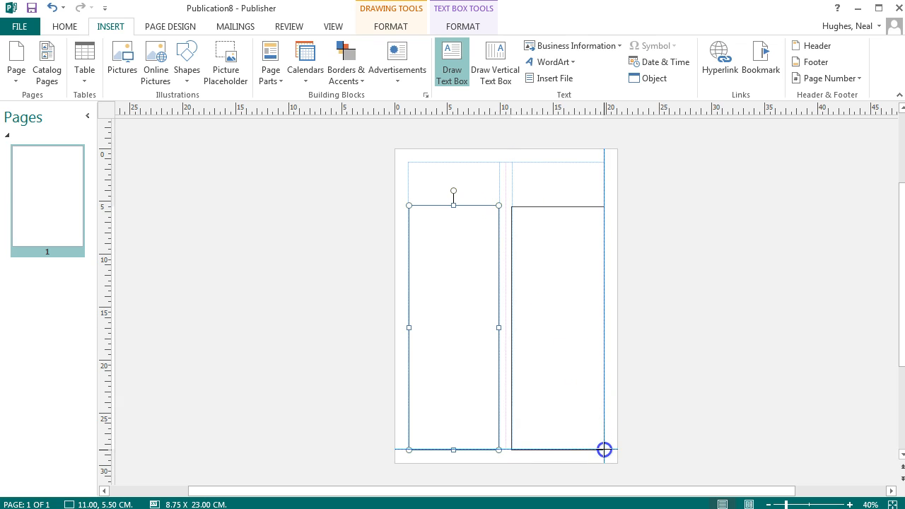
left_click_drag(606, 450, 603, 449)
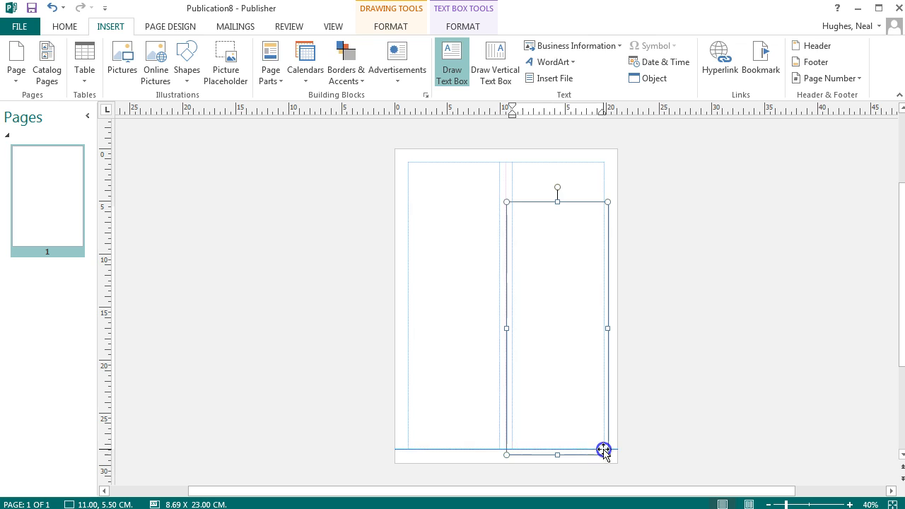
left_click(557, 204)
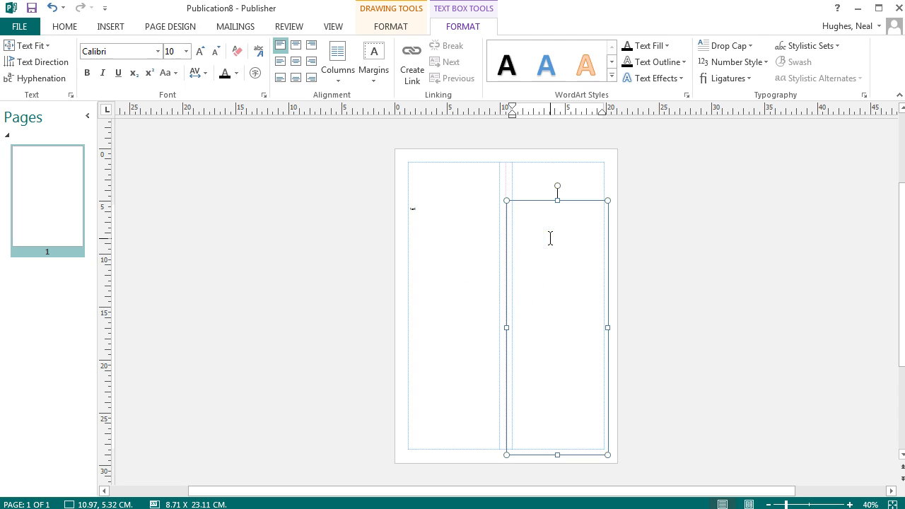
Step: Select the wide heading box and fill it with a light peach colour
left_click(500, 191)
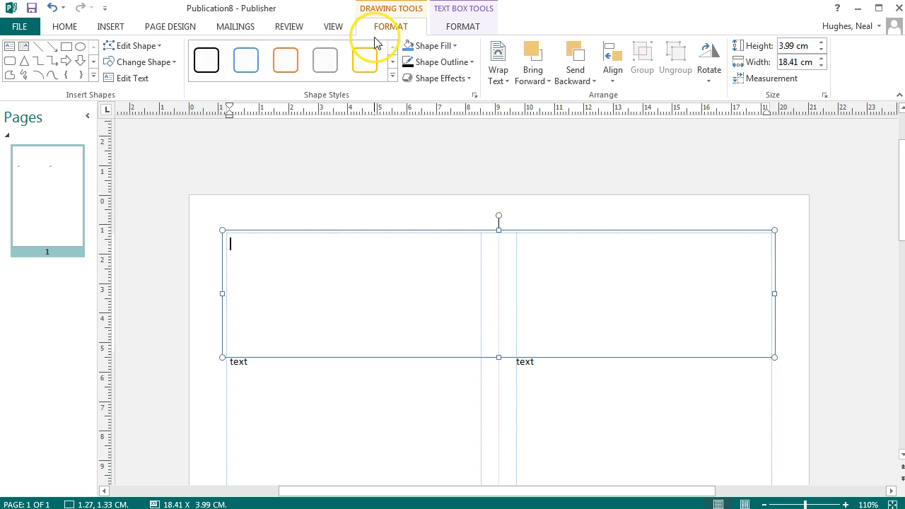
left_click(431, 46)
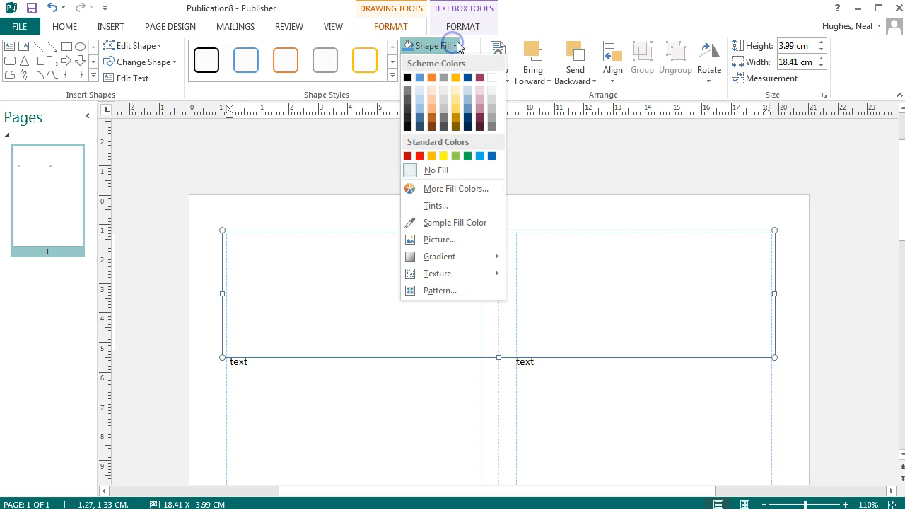
left_click(433, 87)
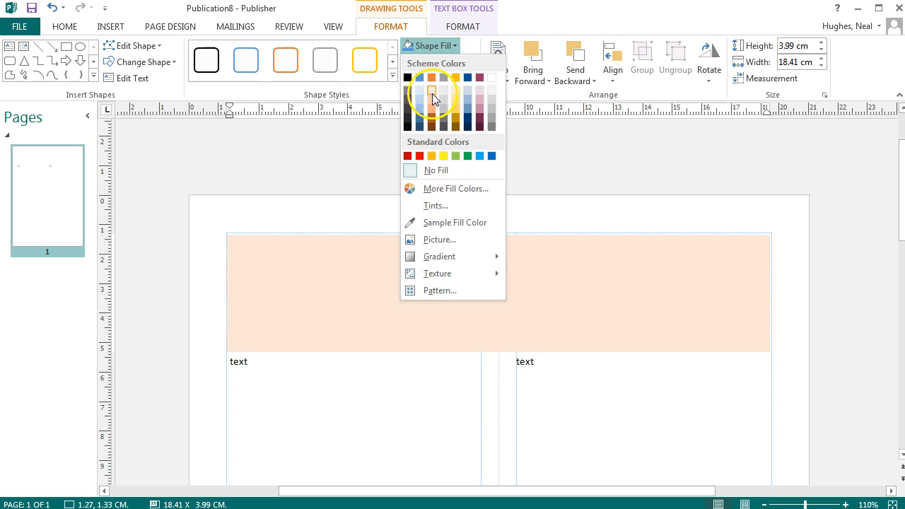
left_click(433, 91)
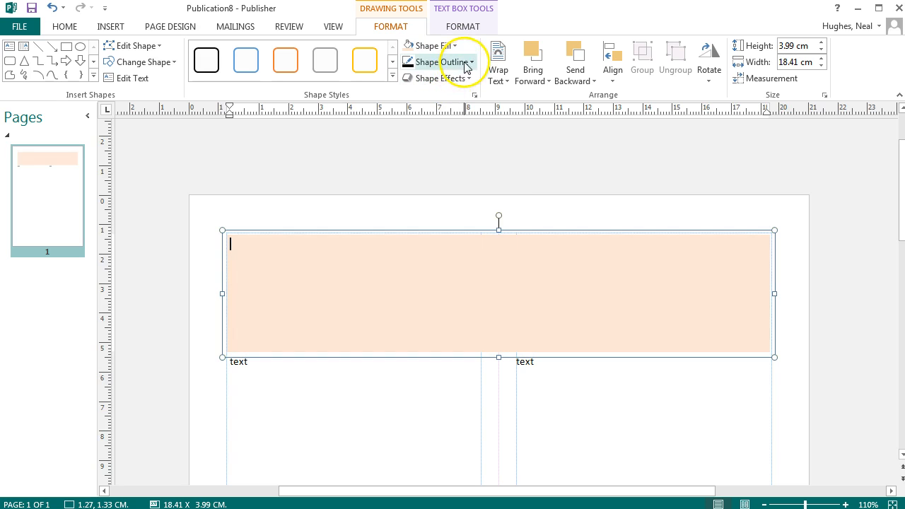
Step: Give the heading box an orange Shape Outline
left_click(437, 62)
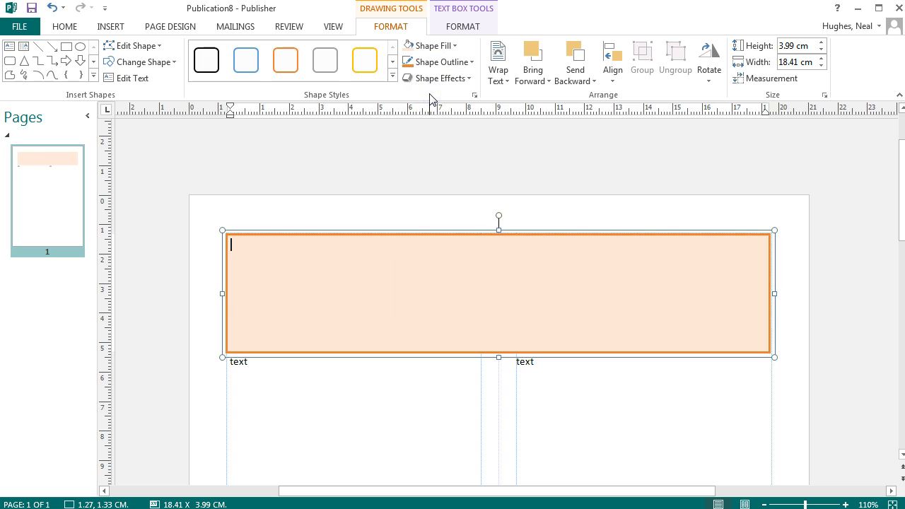
left_click(434, 62)
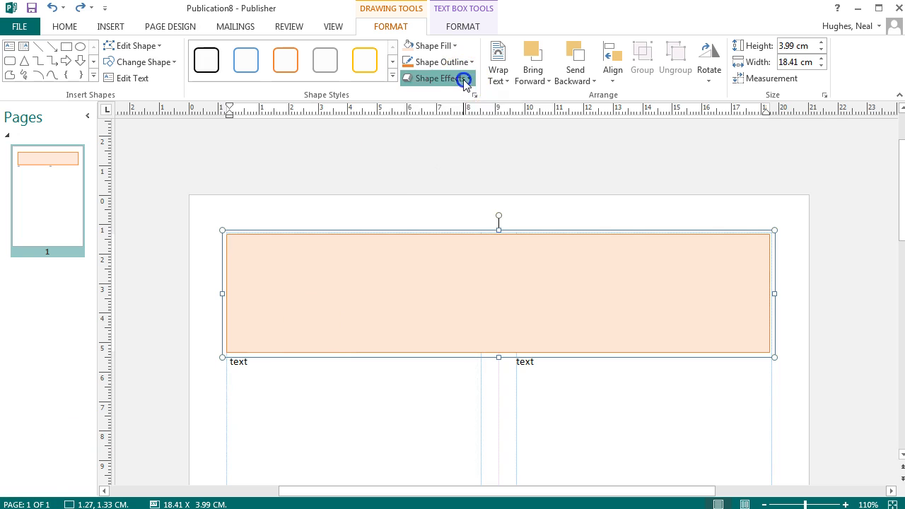
left_click(434, 78)
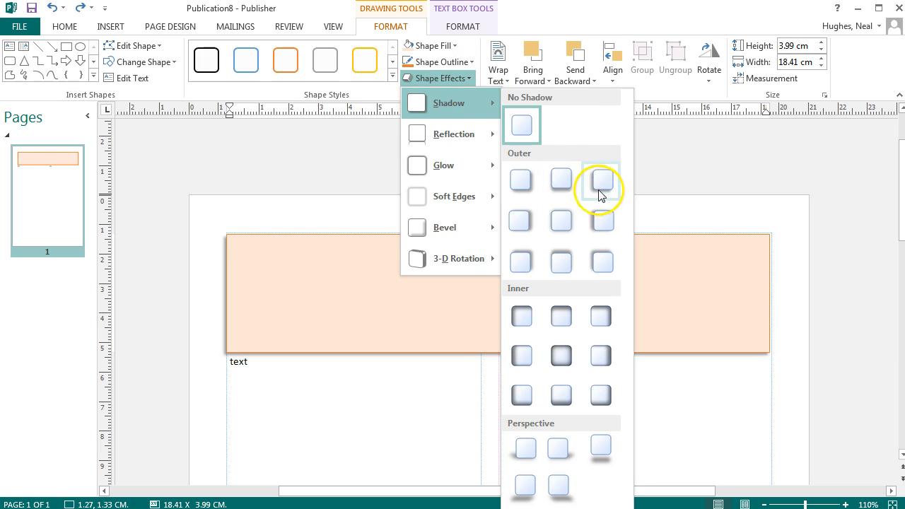
mouse_move(444, 164)
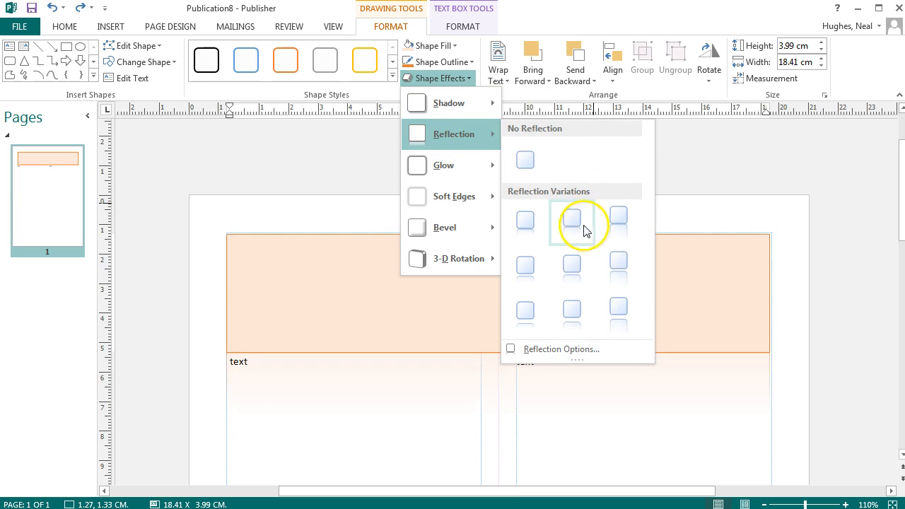
mouse_move(571, 266)
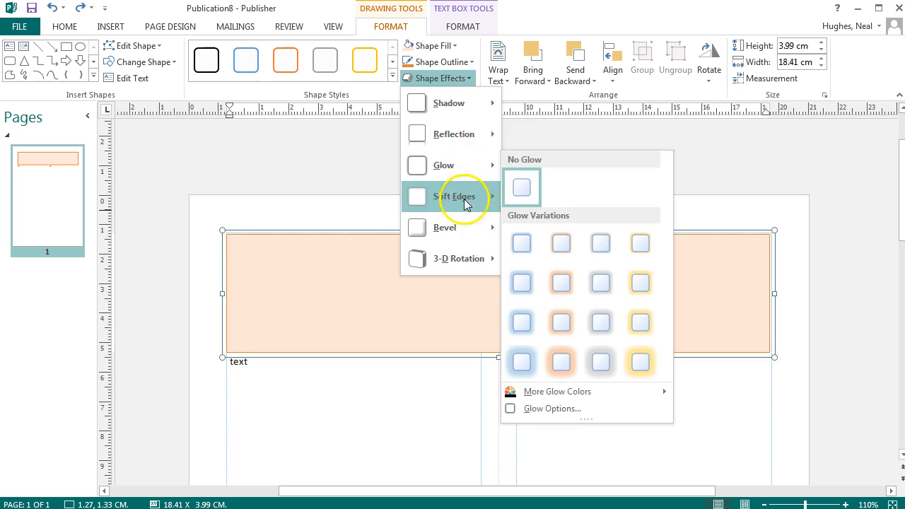
mouse_move(460, 257)
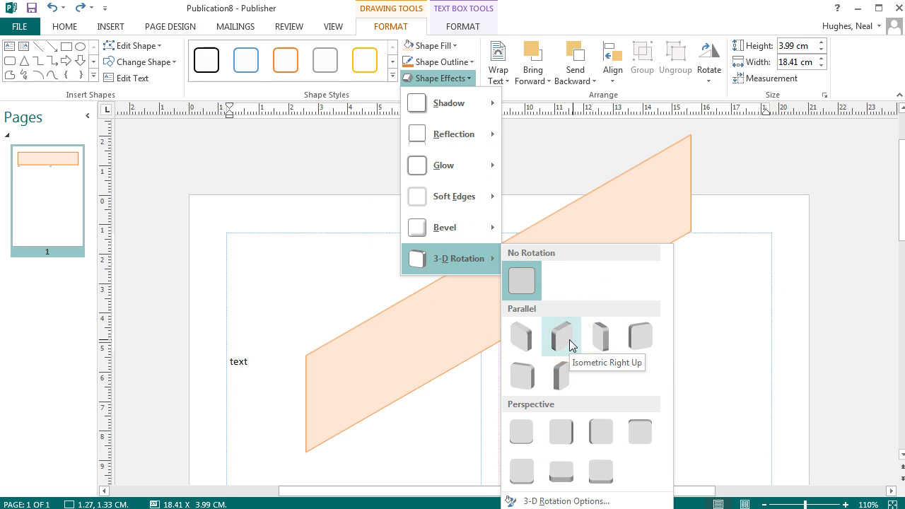
left_click(521, 280)
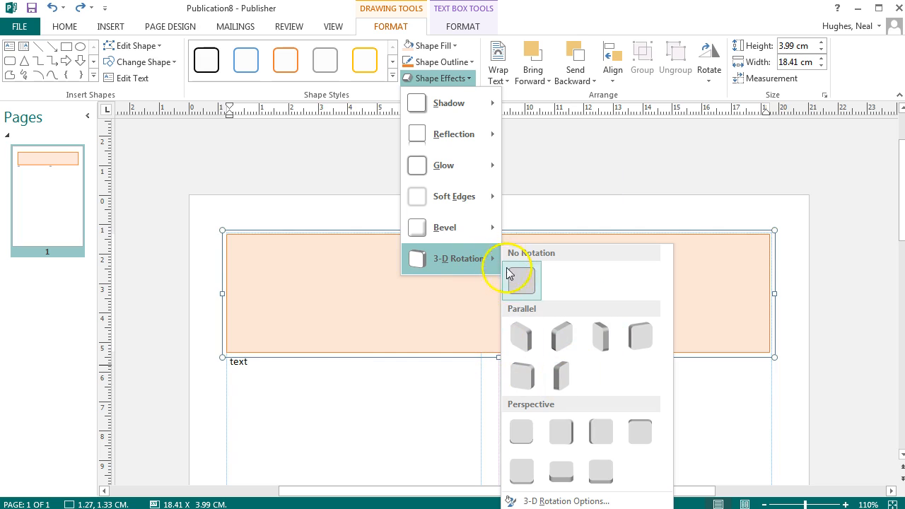
left_click(520, 276)
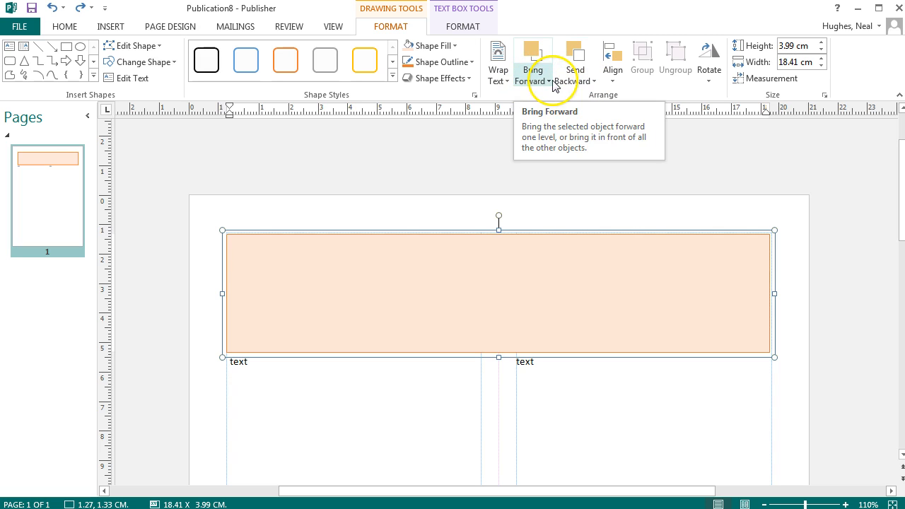
mouse_move(770, 78)
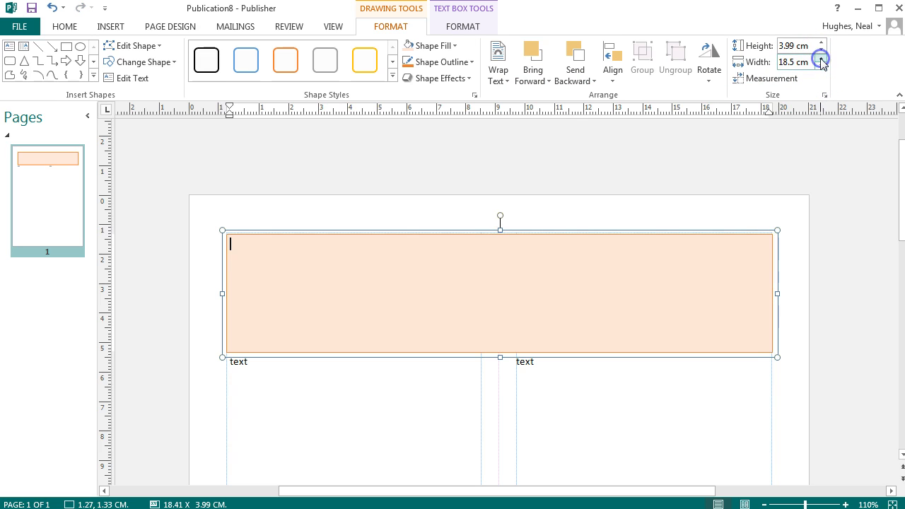
Step: Nudge the heading box height up to about 18.4 cm by 4.1 cm
left_click(820, 42)
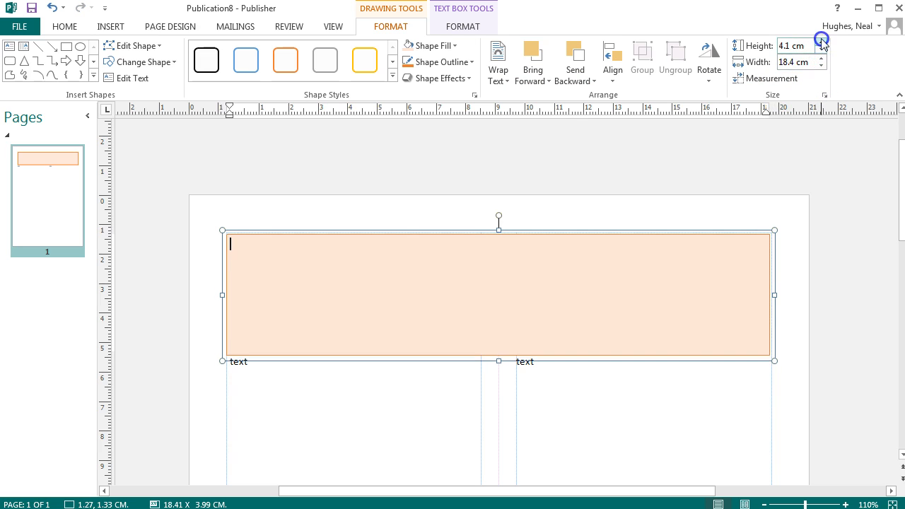